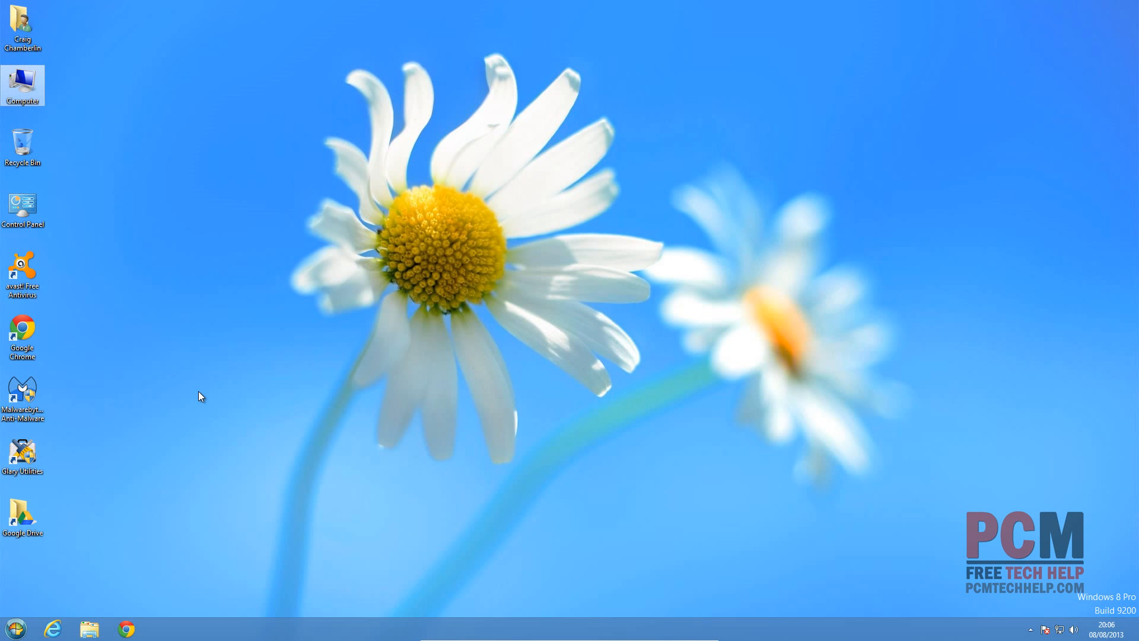
{"action": "mouse_move", "coordinate": [199, 386]}
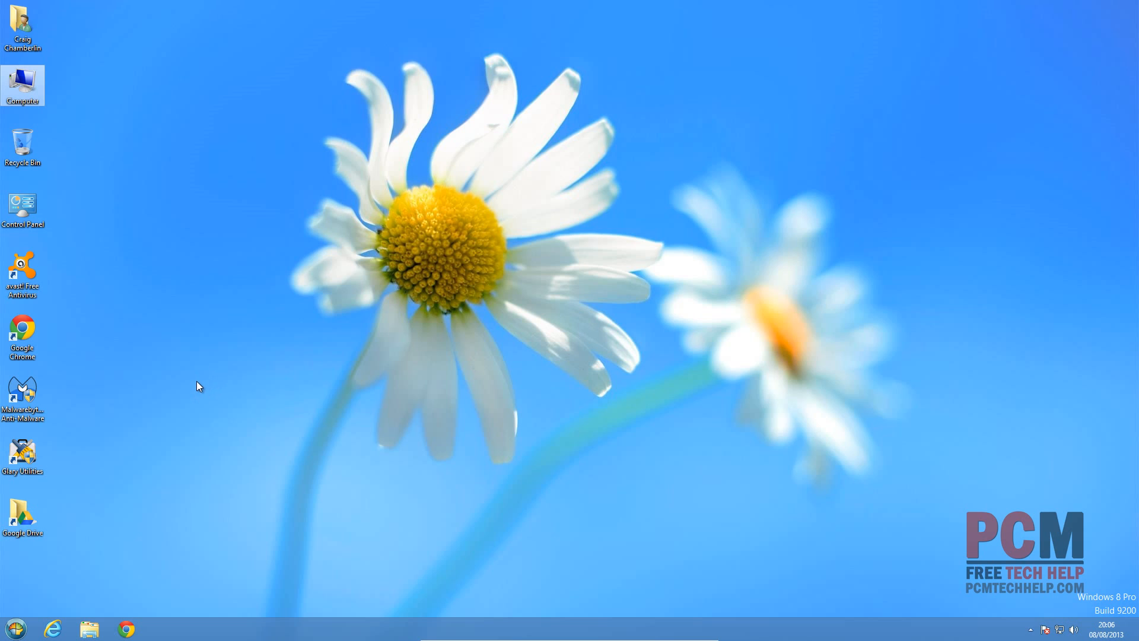
{"action": "mouse_move", "coordinate": [206, 322]}
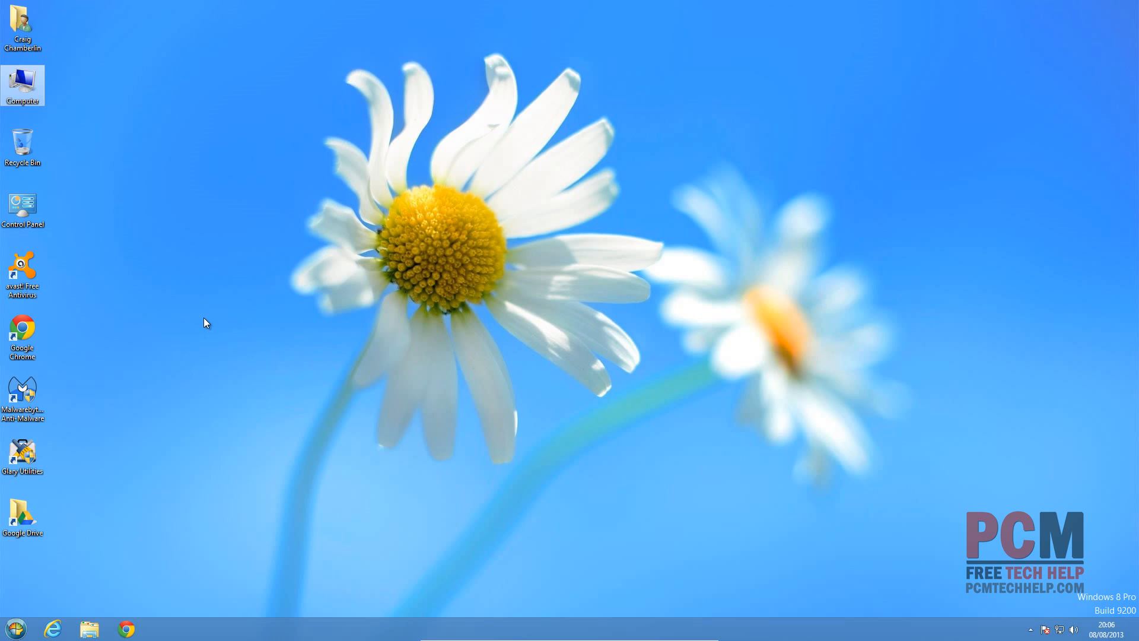
{"action": "mouse_move", "coordinate": [189, 299]}
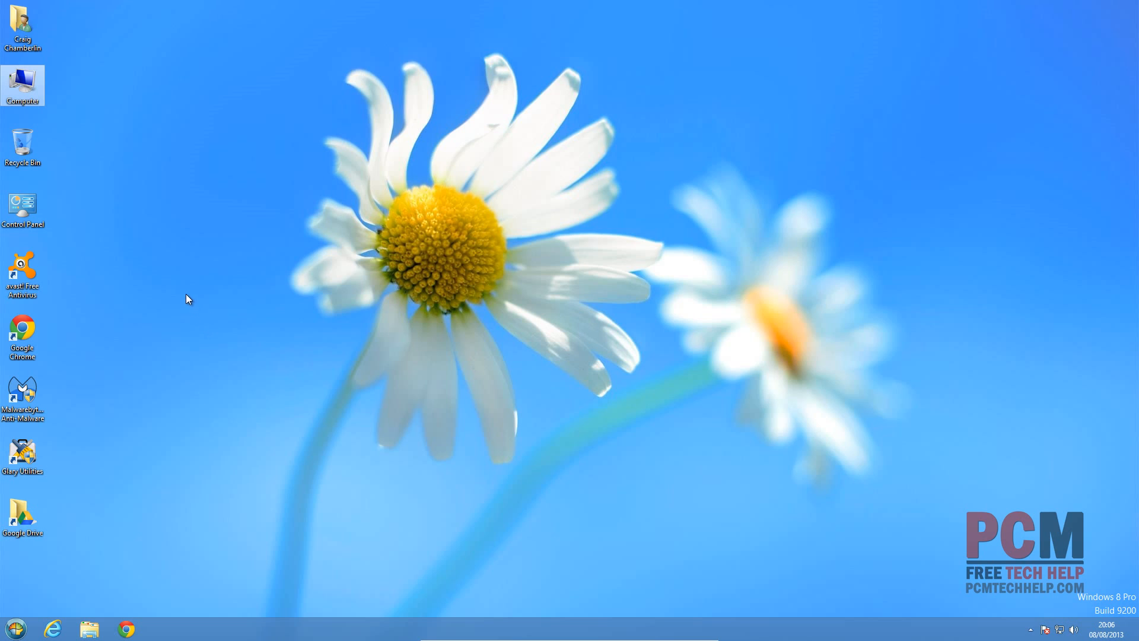
{"action": "mouse_move", "coordinate": [175, 282]}
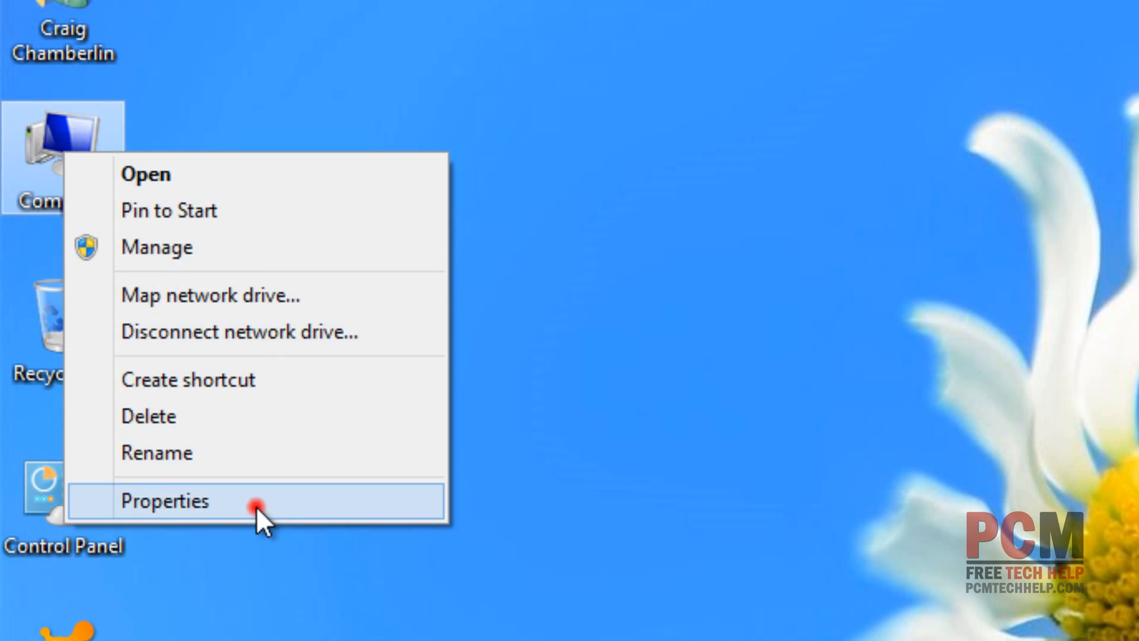
Open Computer Properties, then Advanced system settings to reach the Advanced tab
{"action": "left_click", "coordinate": [165, 502]}
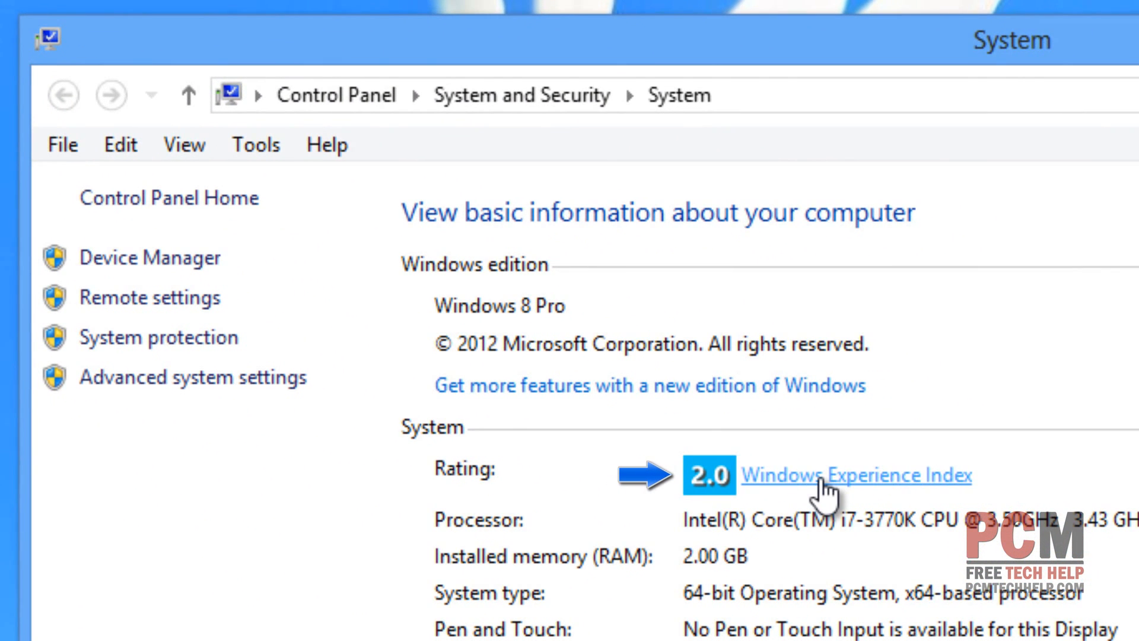
{"action": "mouse_move", "coordinate": [166, 388]}
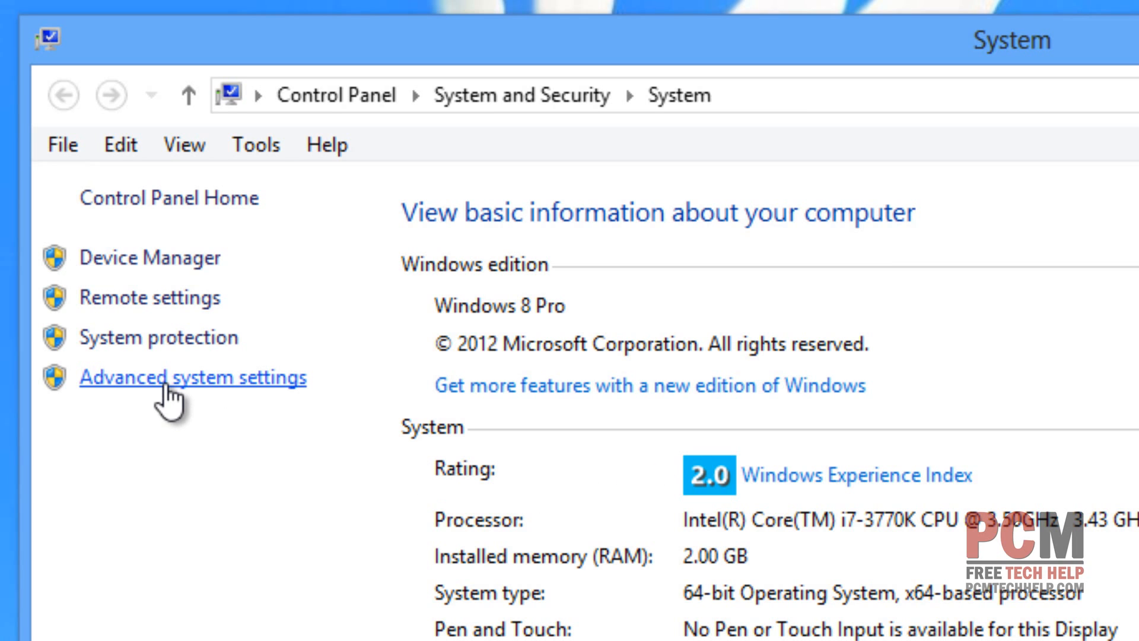
{"action": "left_click", "coordinate": [172, 378]}
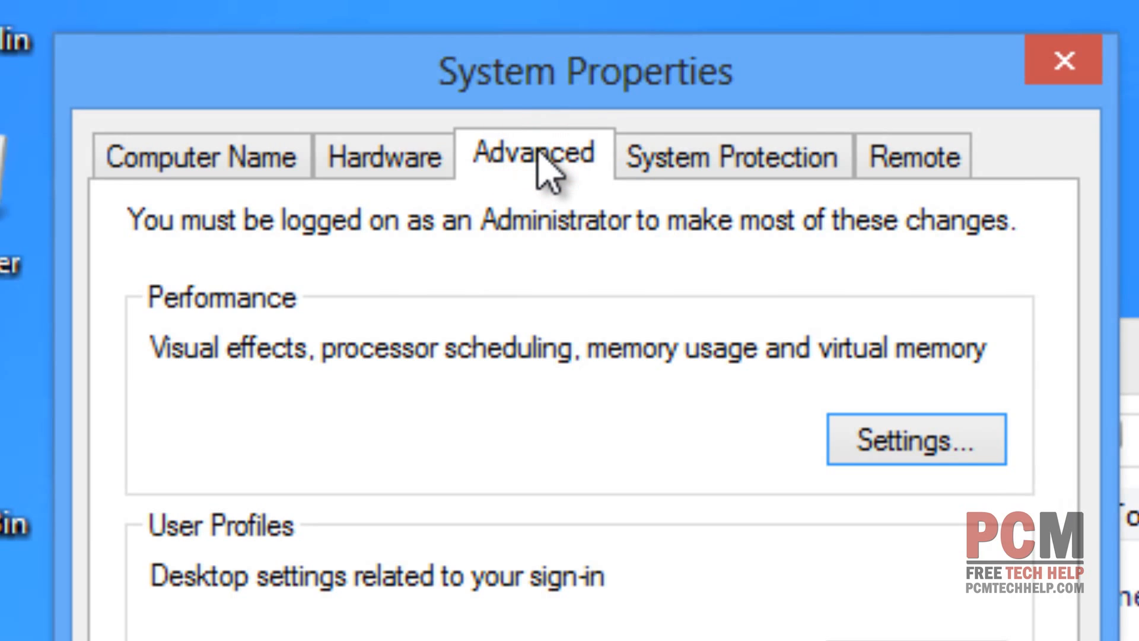
{"action": "mouse_move", "coordinate": [580, 330]}
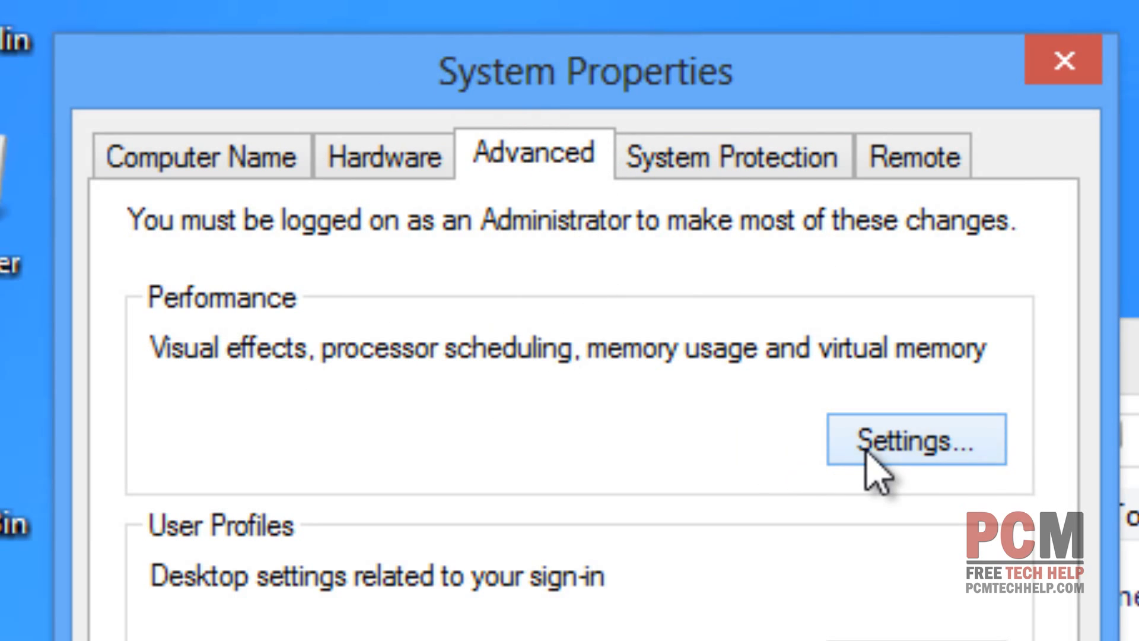
Open Performance Options' Advanced tab and launch the Virtual Memory dialog
{"action": "left_click", "coordinate": [910, 439]}
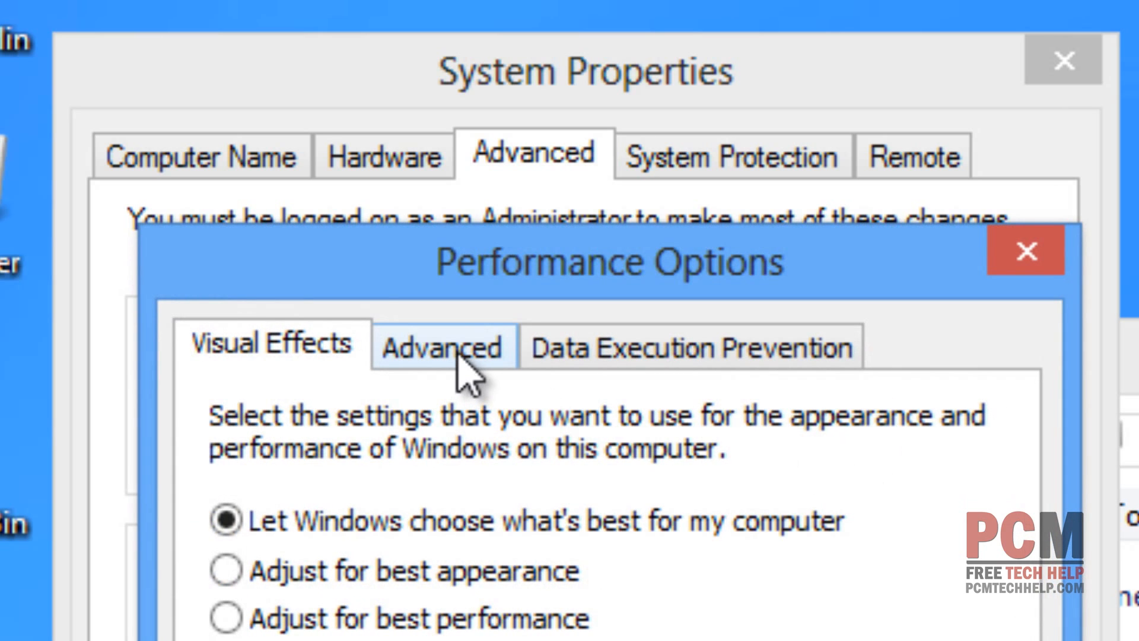
{"action": "left_click", "coordinate": [443, 347]}
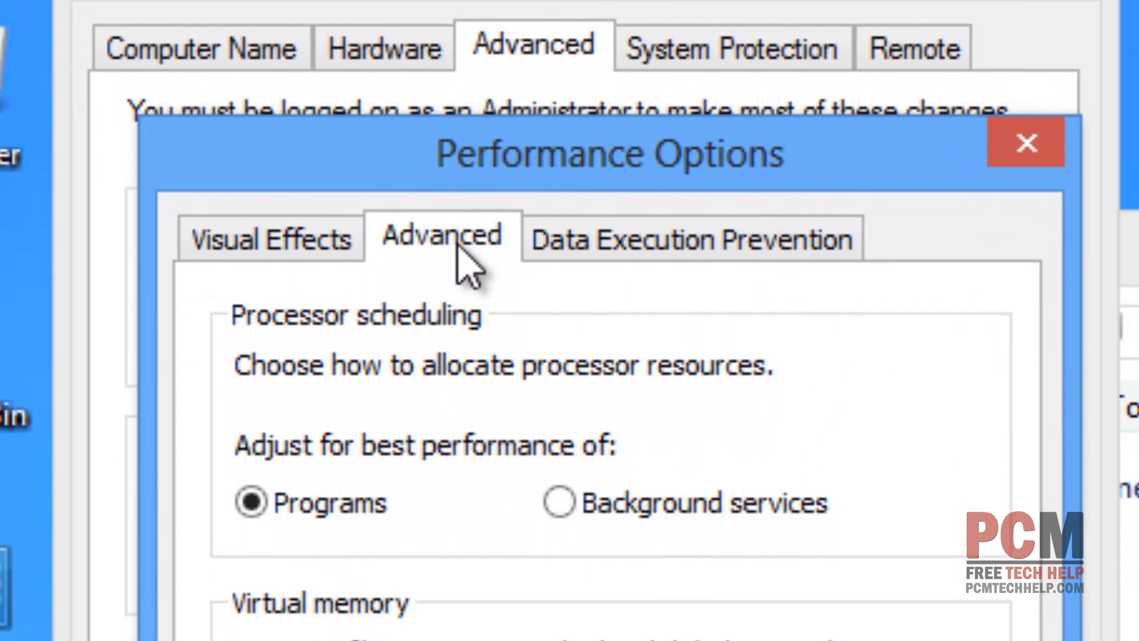
{"action": "scroll", "scroll_direction": "down", "scroll_amount": 3}
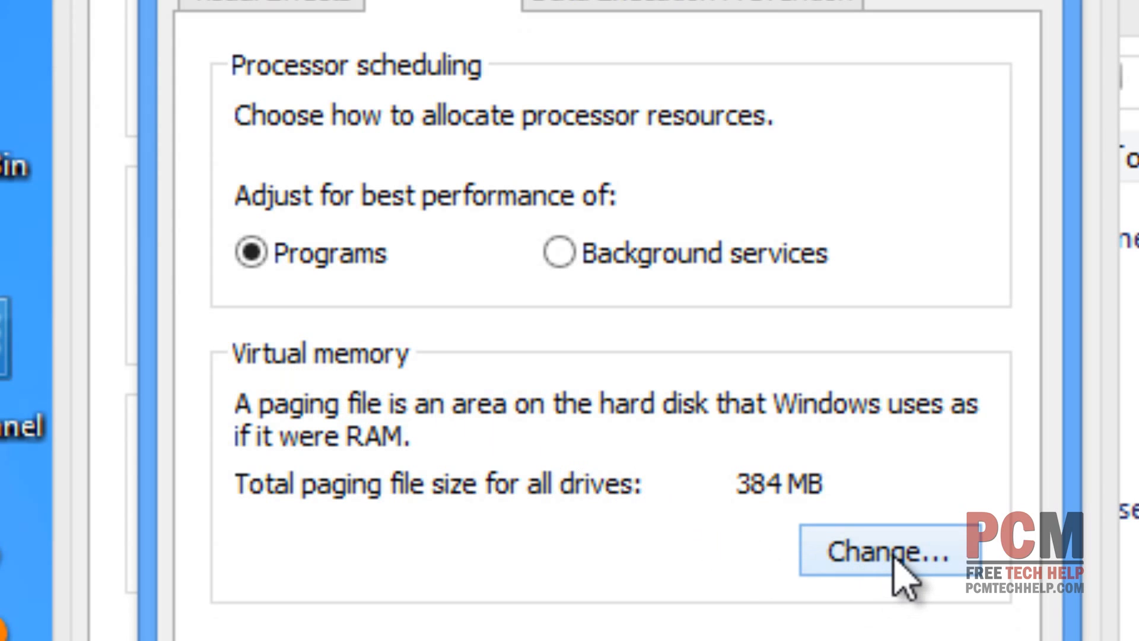
{"action": "left_click", "coordinate": [878, 555]}
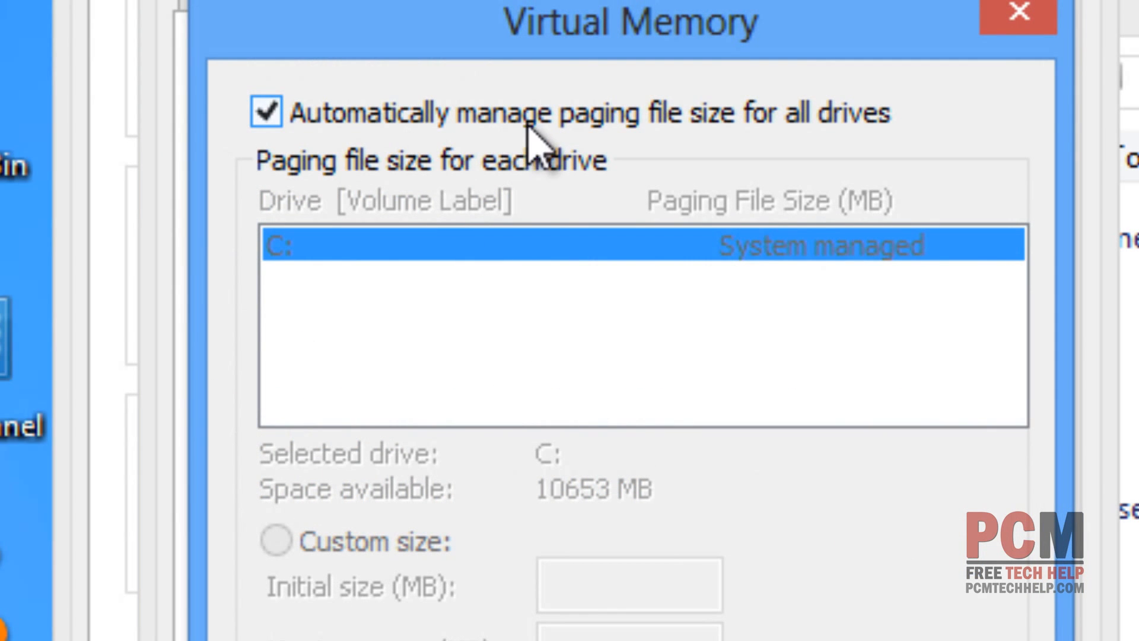
{"action": "mouse_move", "coordinate": [543, 122]}
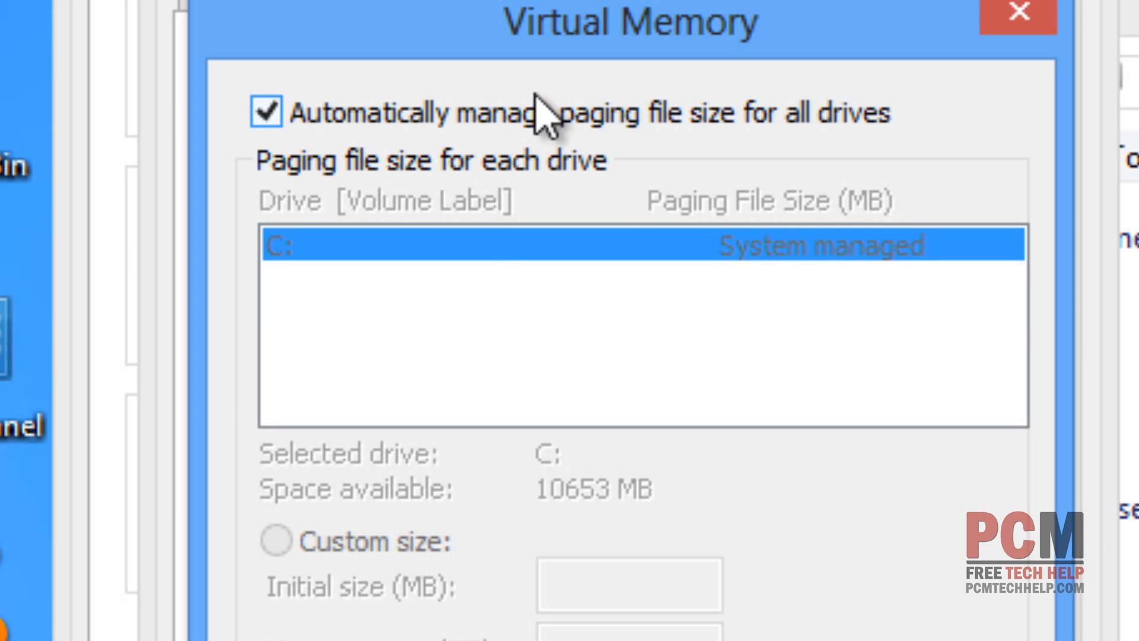
Scroll the Virtual Memory dialog down to drive C:'s paging file size options
{"action": "scroll", "scroll_direction": "down", "scroll_amount": 3}
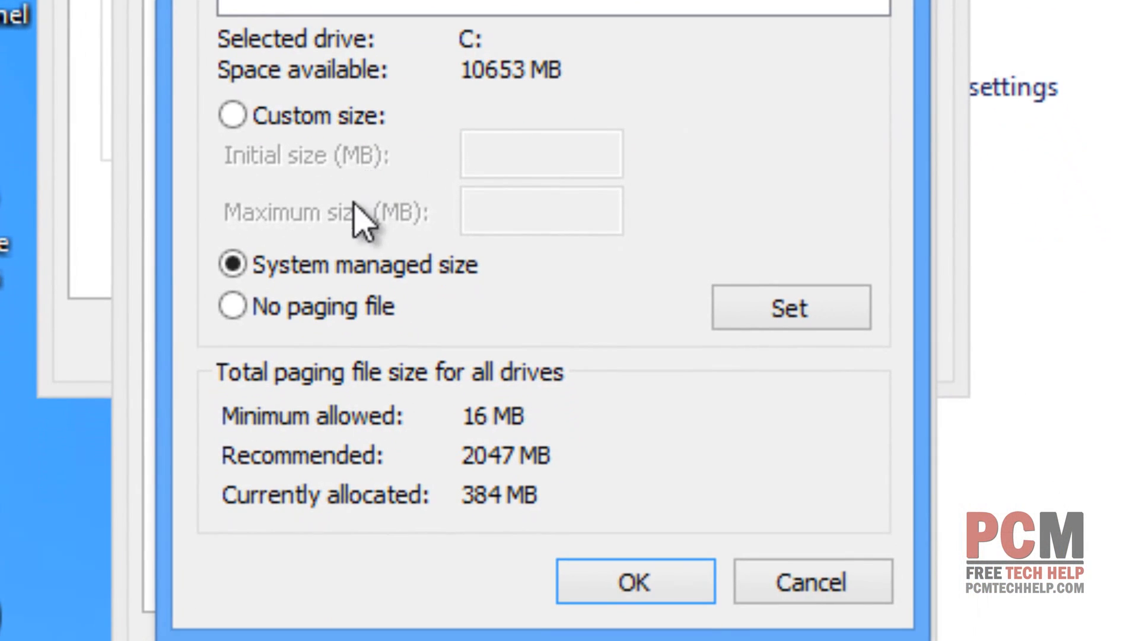
{"action": "mouse_move", "coordinate": [588, 555]}
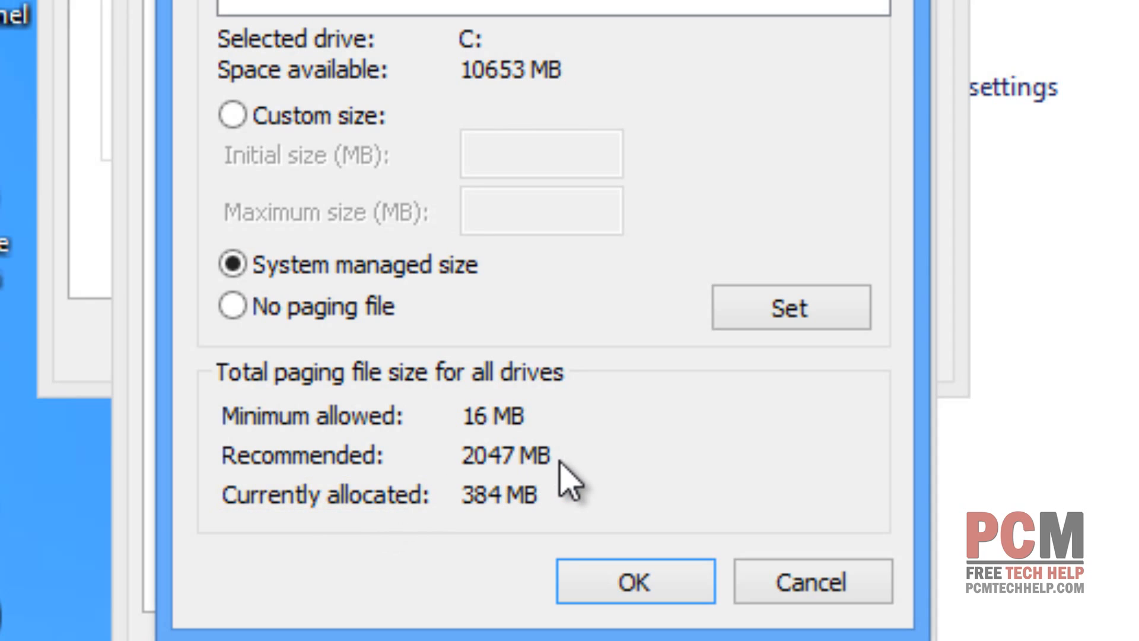
{"action": "mouse_move", "coordinate": [547, 501]}
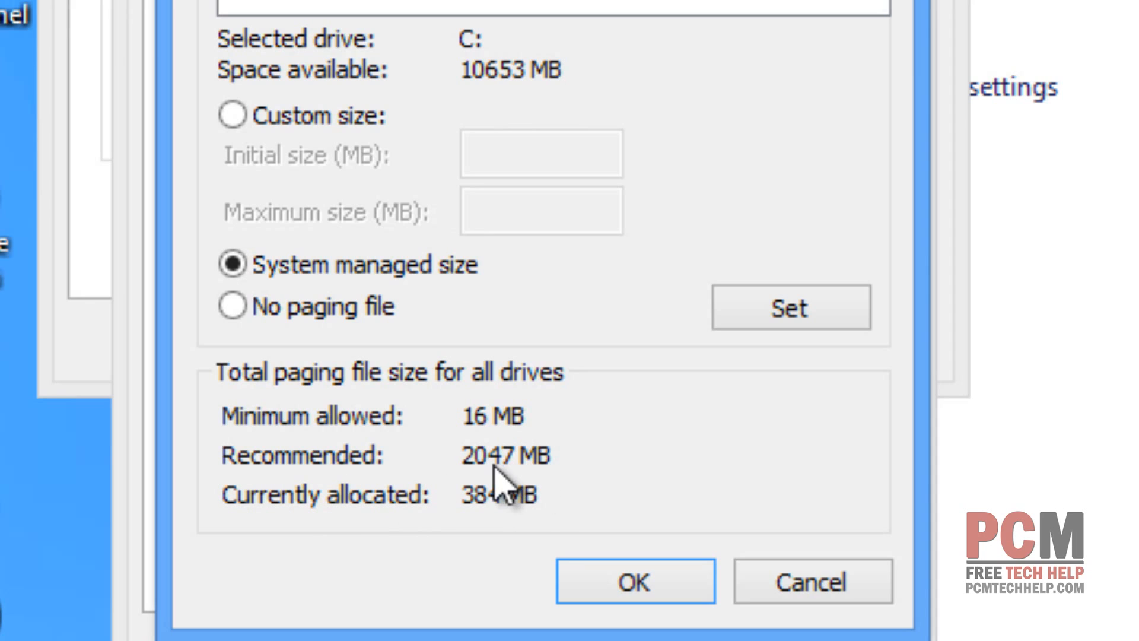
{"action": "mouse_move", "coordinate": [502, 494]}
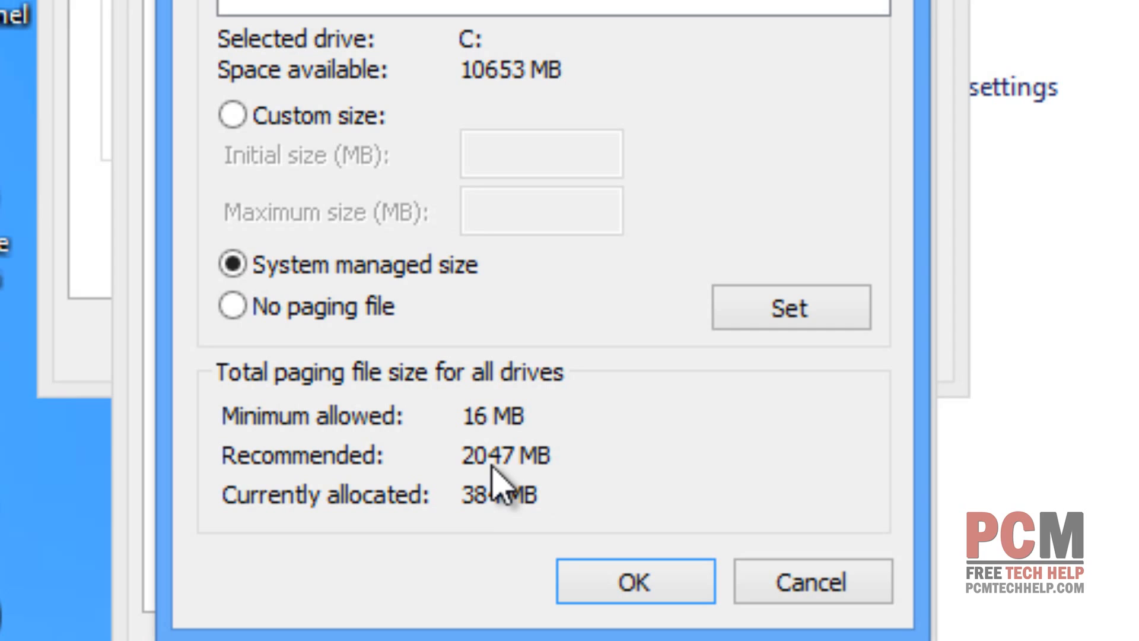
{"action": "mouse_move", "coordinate": [462, 465]}
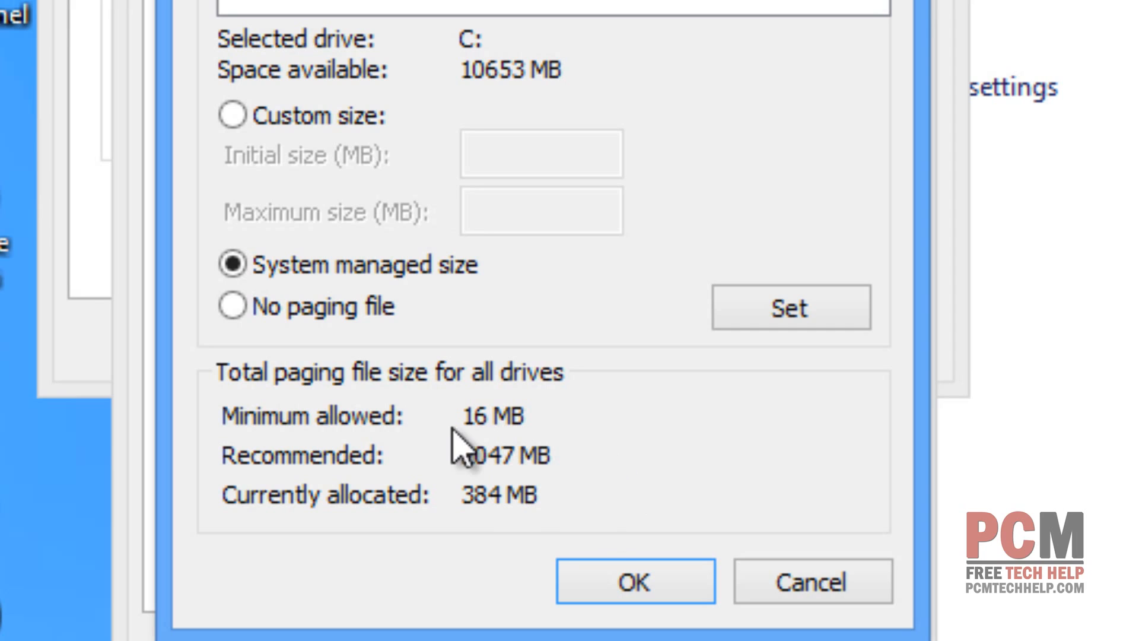
{"action": "mouse_move", "coordinate": [535, 505]}
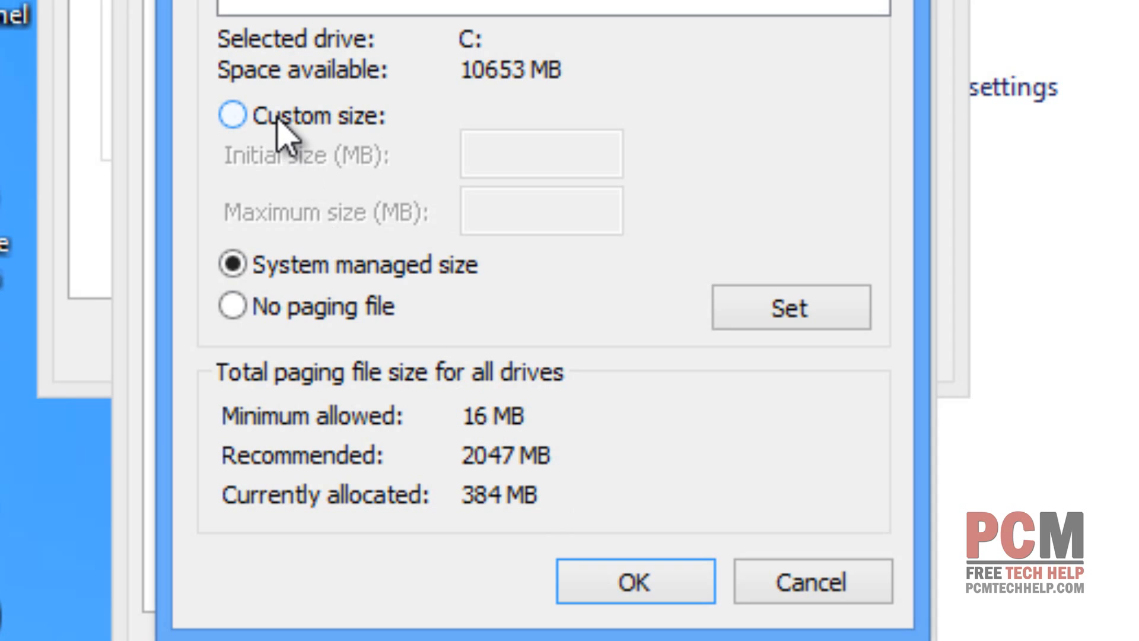
Set a custom paging file for drive C: with initial and maximum size 2047 MB
{"action": "left_click", "coordinate": [231, 118]}
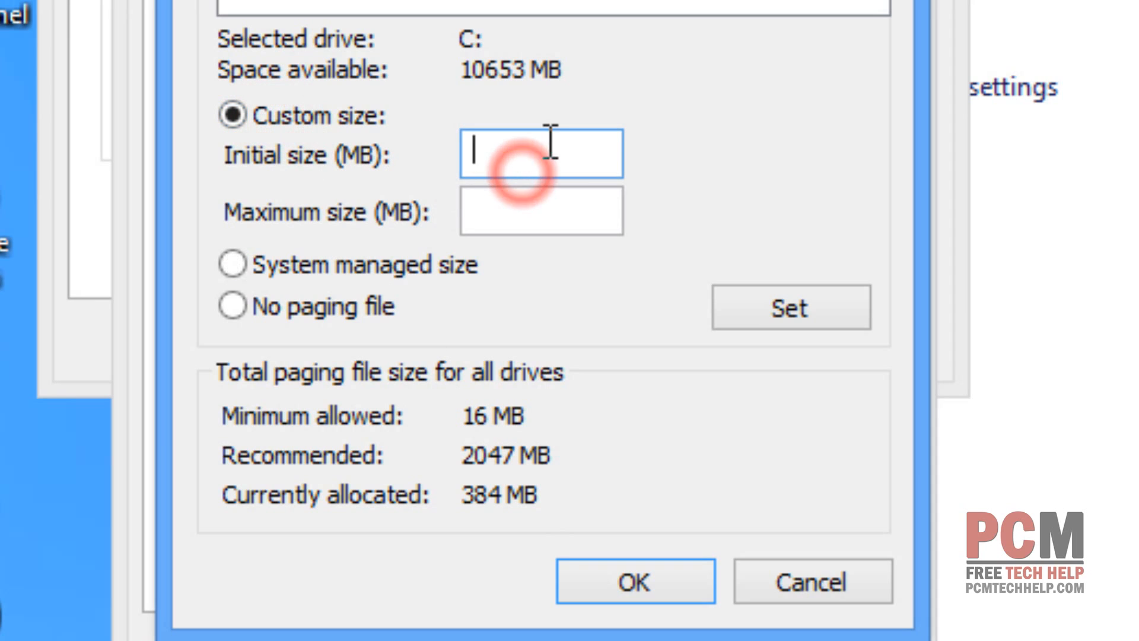
{"action": "type", "text": "204"}
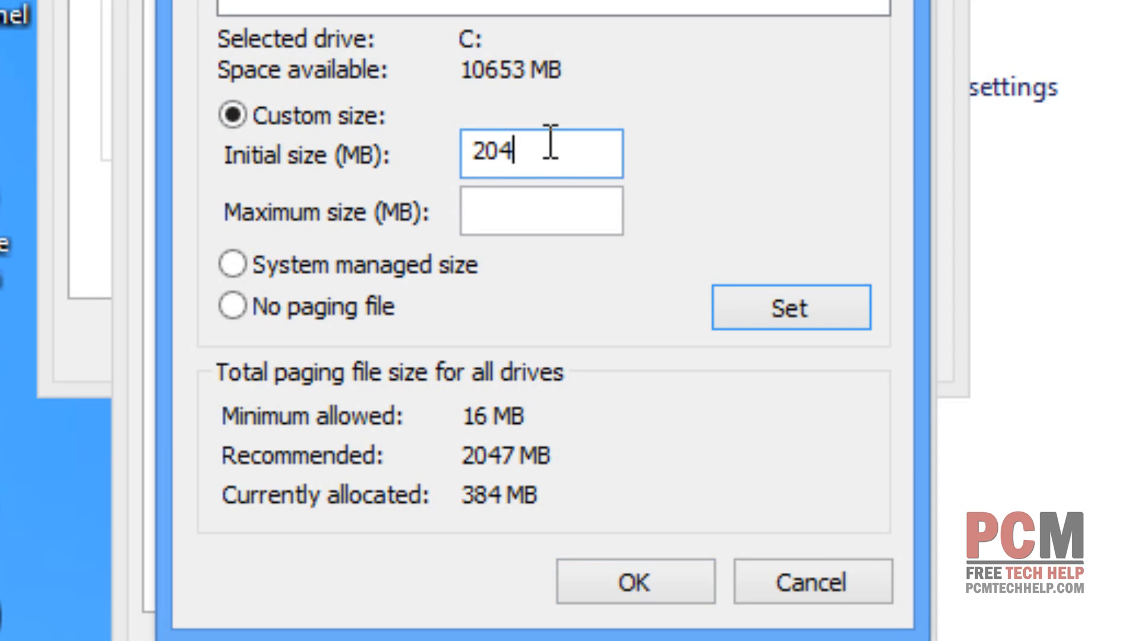
{"action": "left_click", "coordinate": [493, 208]}
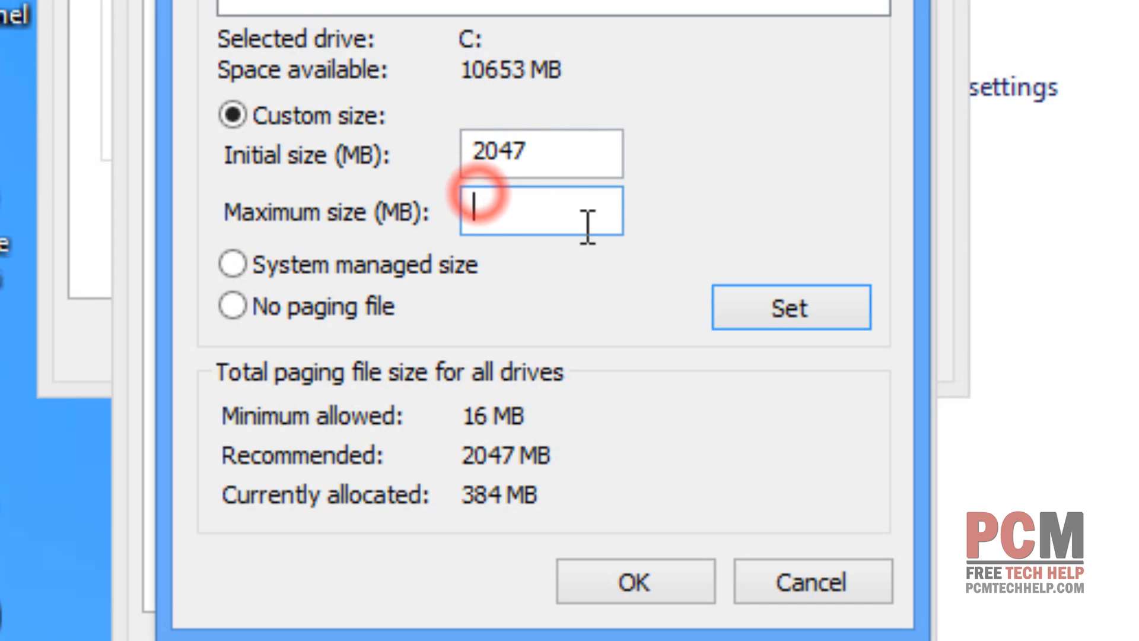
{"action": "type", "text": "2047"}
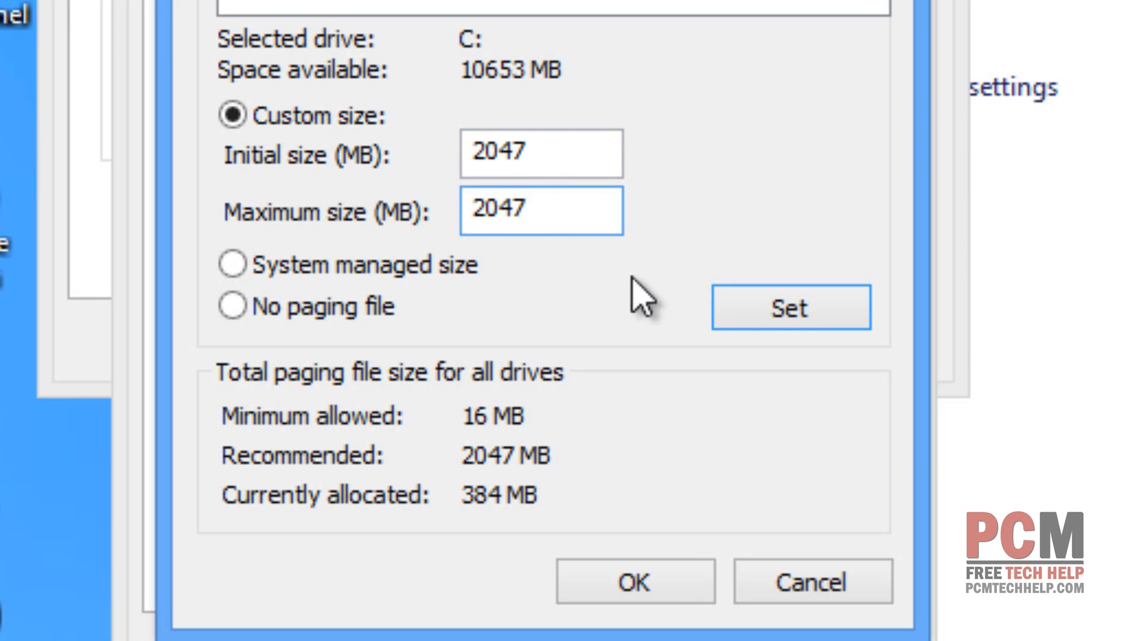
{"action": "left_click", "coordinate": [792, 308]}
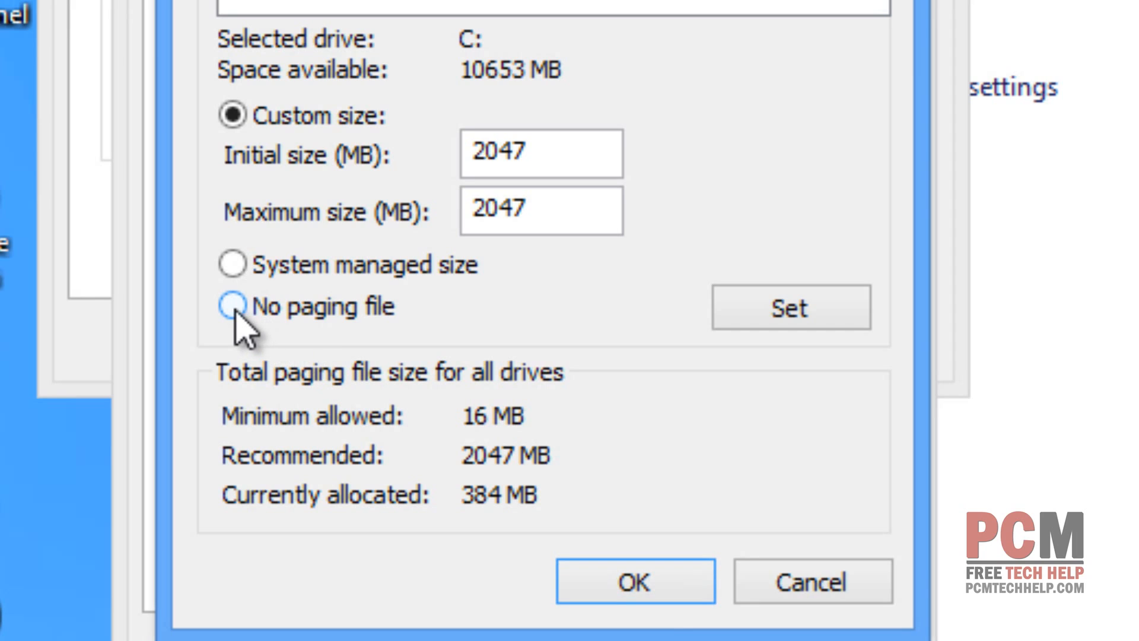
Set drive C: to No paging file and confirm Virtual Memory with OK
{"action": "left_click", "coordinate": [232, 306]}
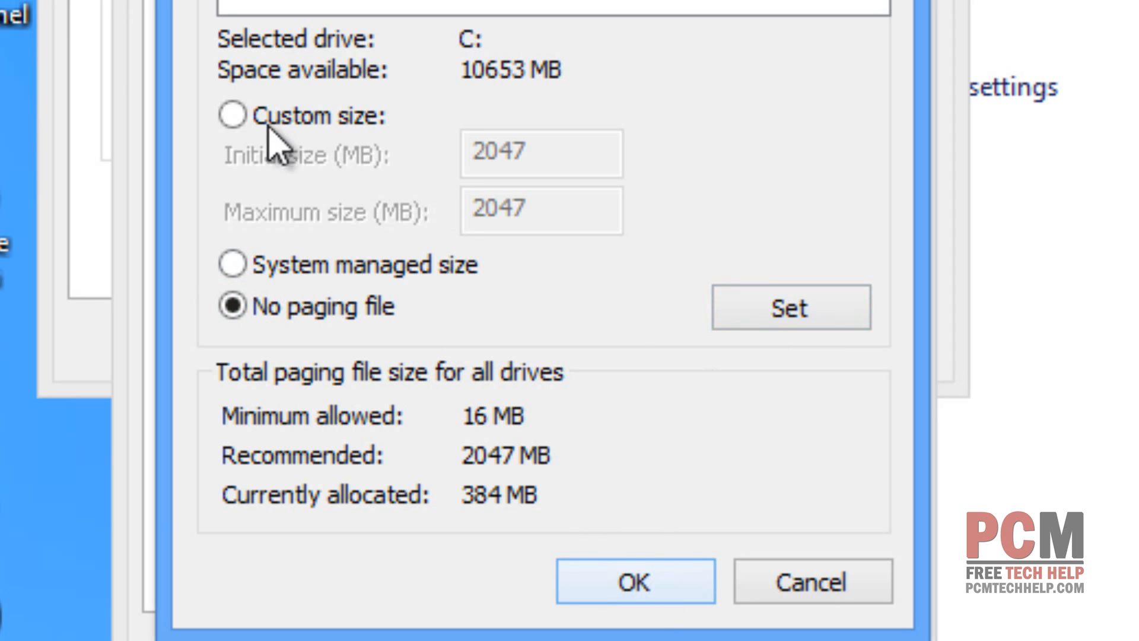
{"action": "left_click", "coordinate": [604, 584]}
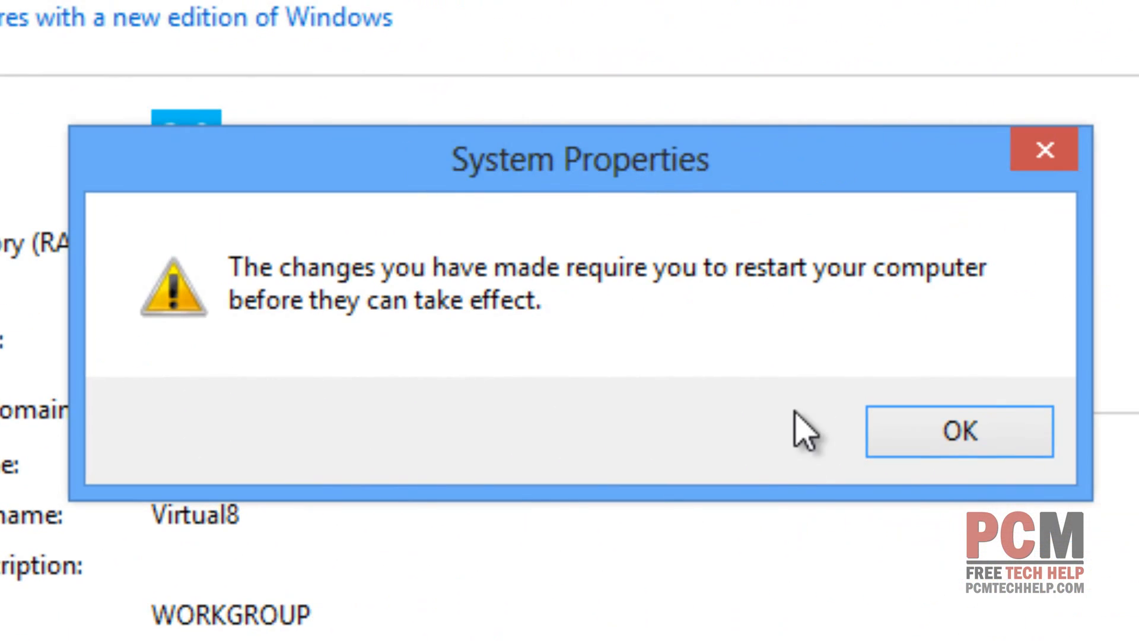
{"action": "mouse_move", "coordinate": [697, 432]}
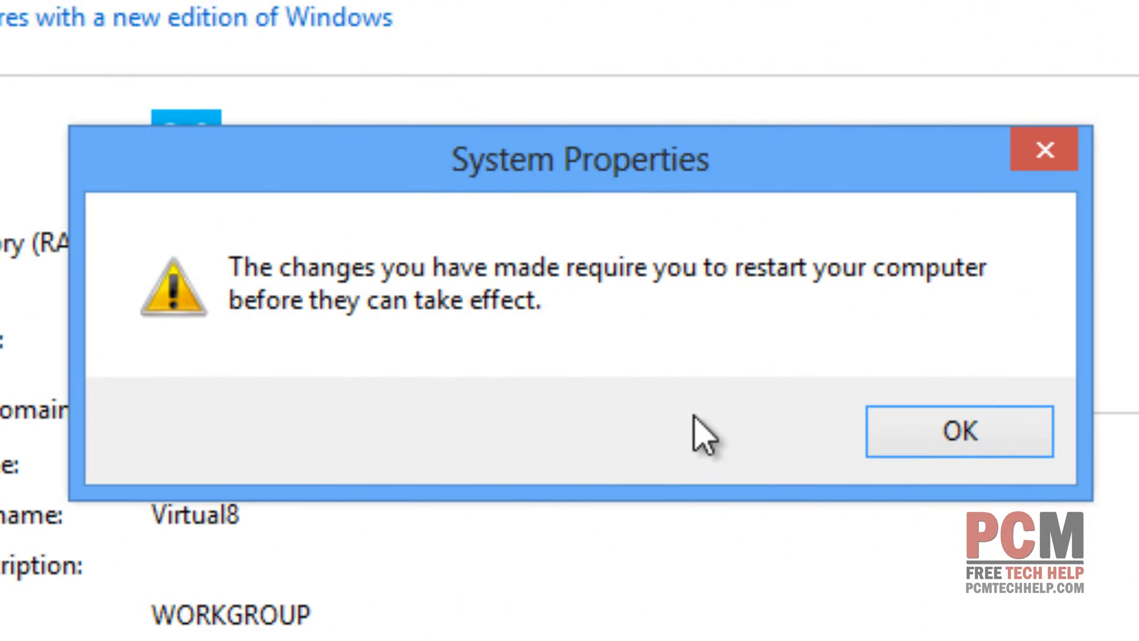
Accept the restart notice, Performance Options and System Properties to reach the restart prompt
{"action": "left_click", "coordinate": [959, 432]}
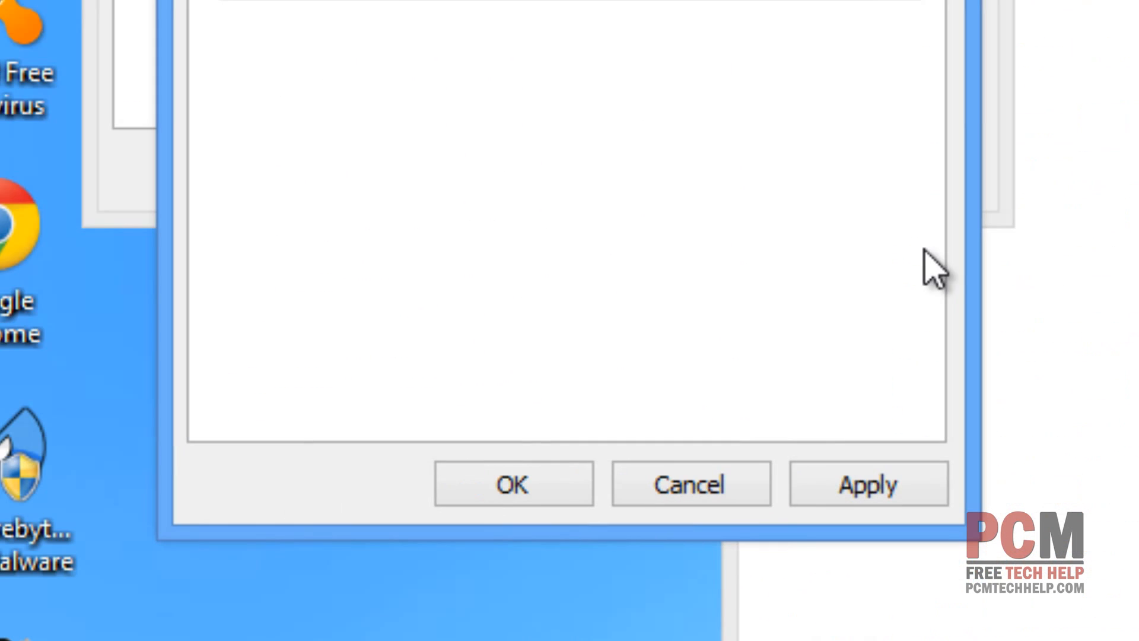
{"action": "left_click", "coordinate": [869, 485]}
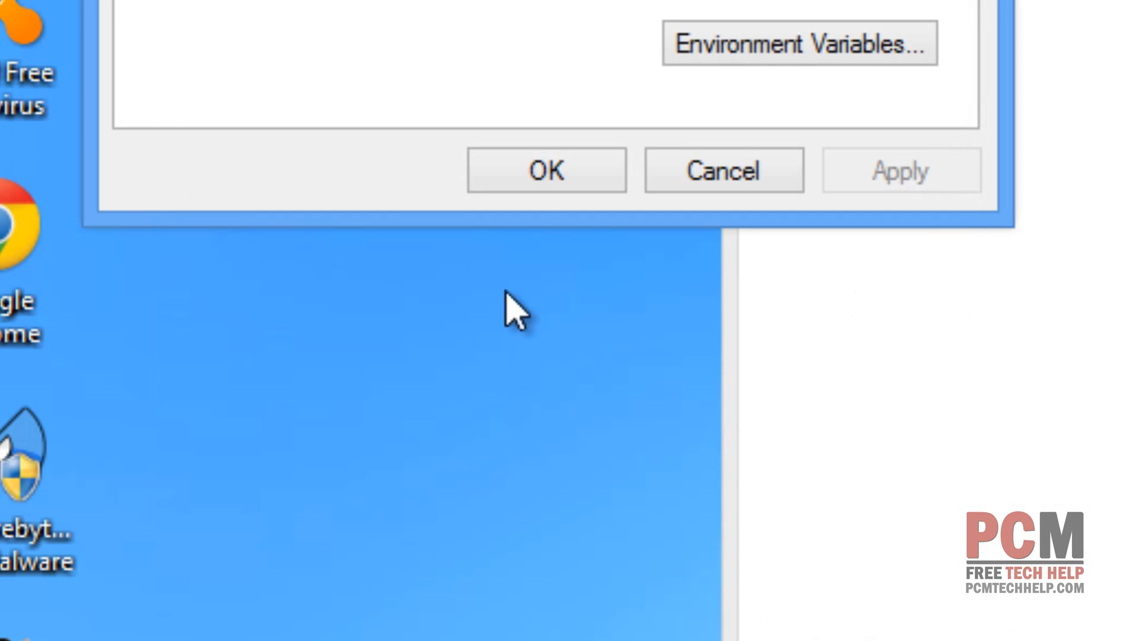
{"action": "left_click", "coordinate": [547, 169]}
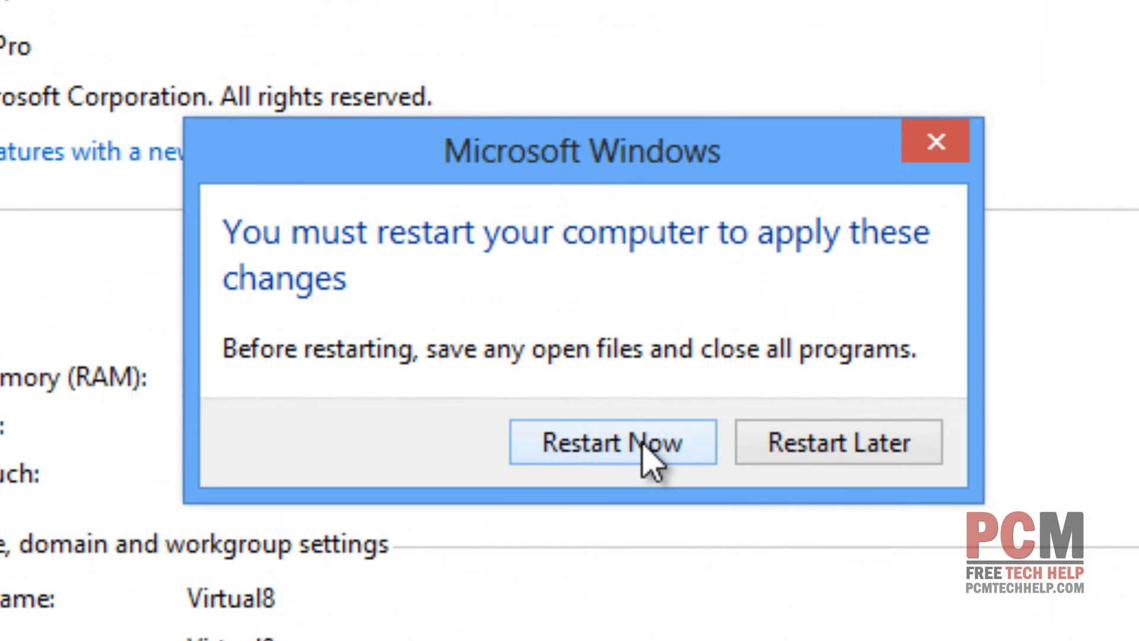